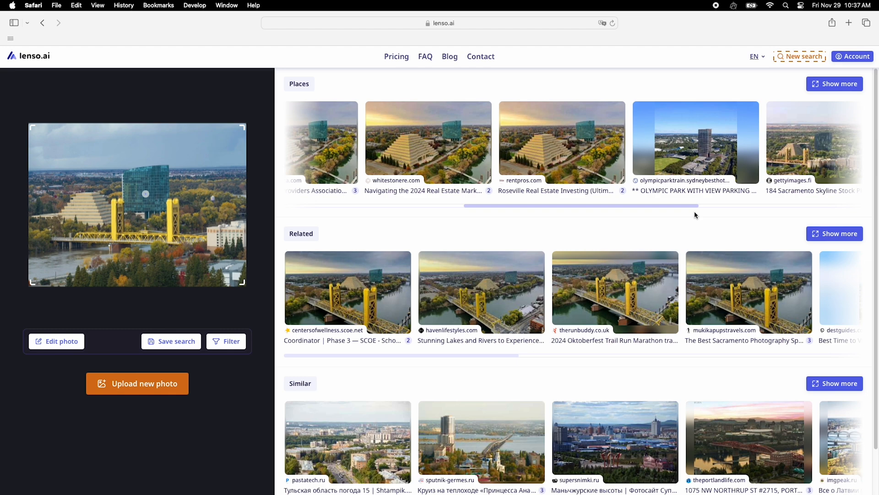
- Switch to the curly-haired woman's photo search and expand all People matches
click(137, 383)
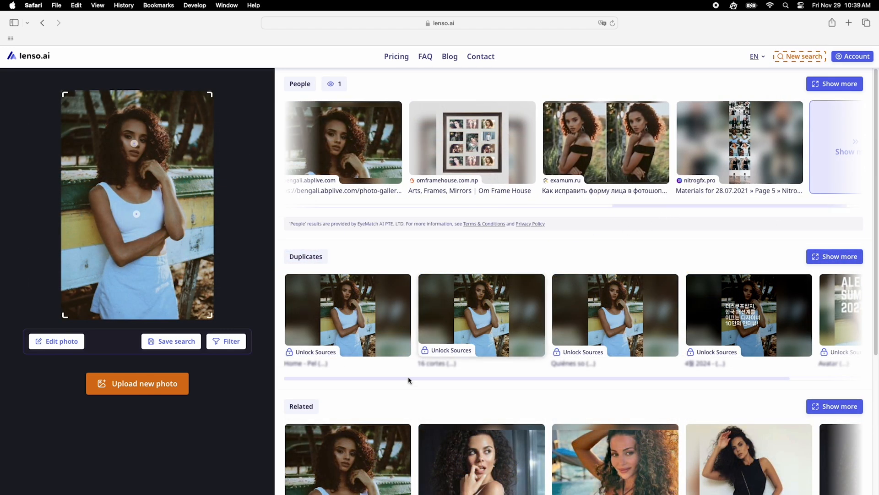
click(834, 83)
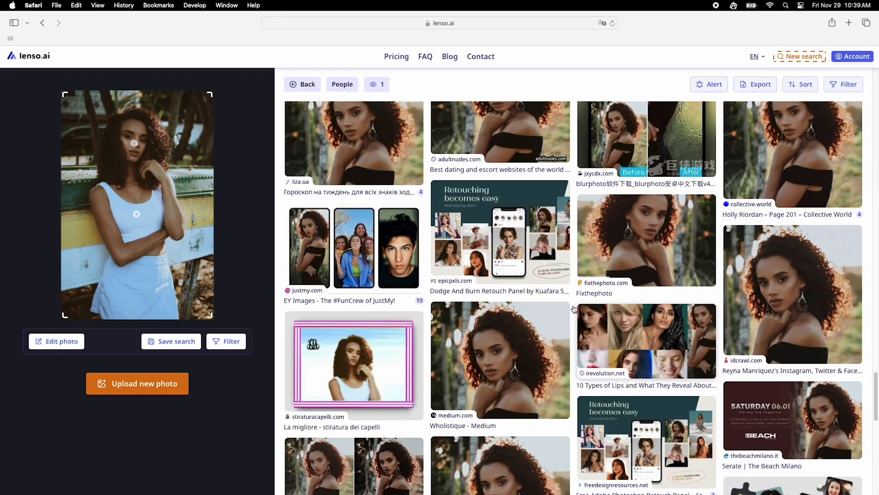
- Start and dismiss an alert, filter results by keyword 'blue', and show diverse results
click(709, 84)
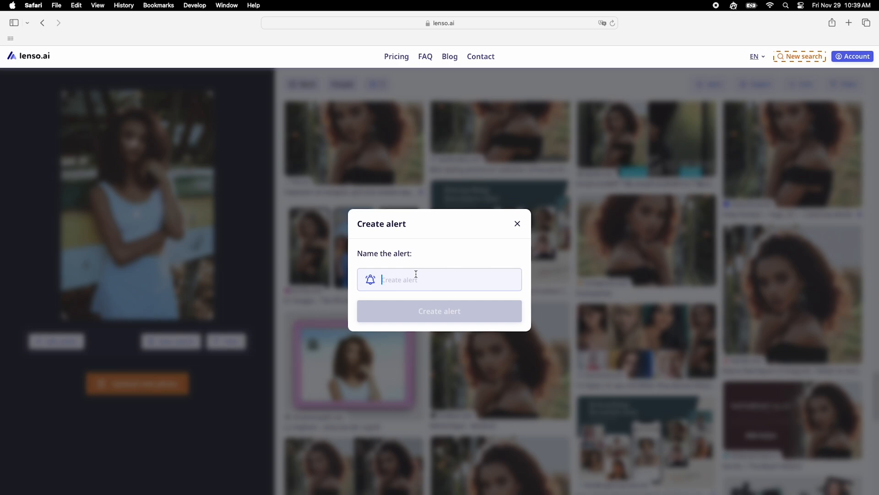
click(517, 223)
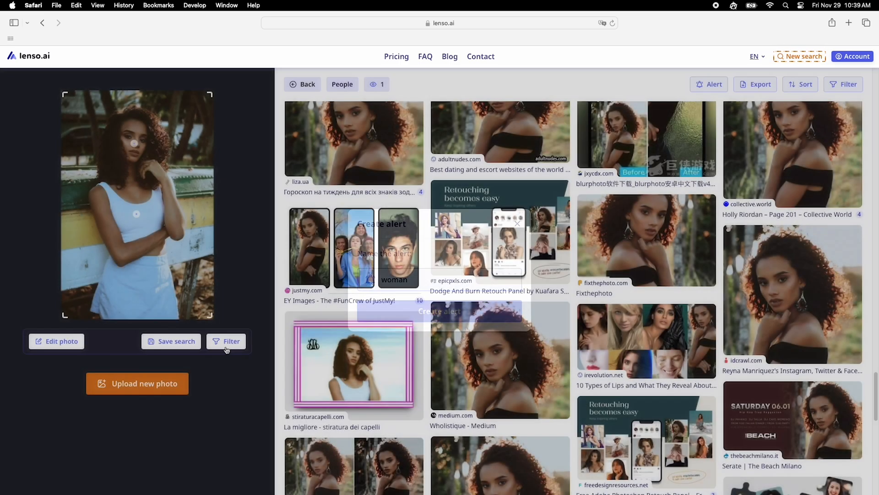
click(227, 341)
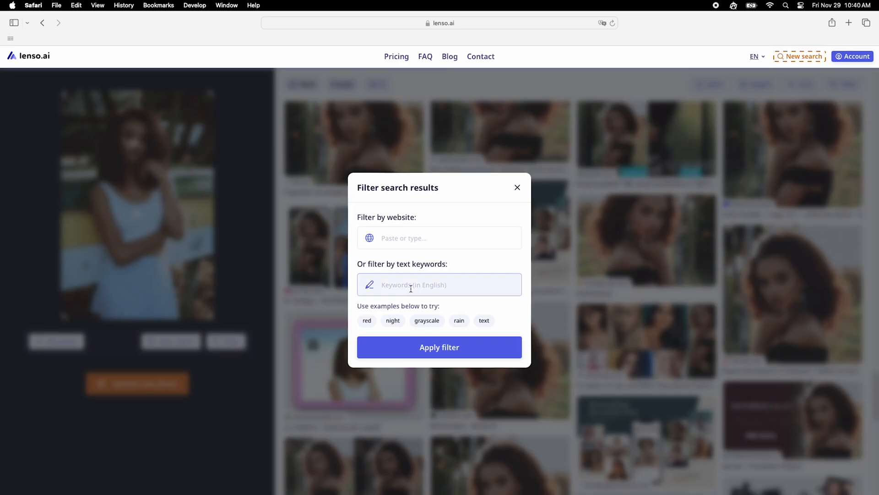
text(blue)
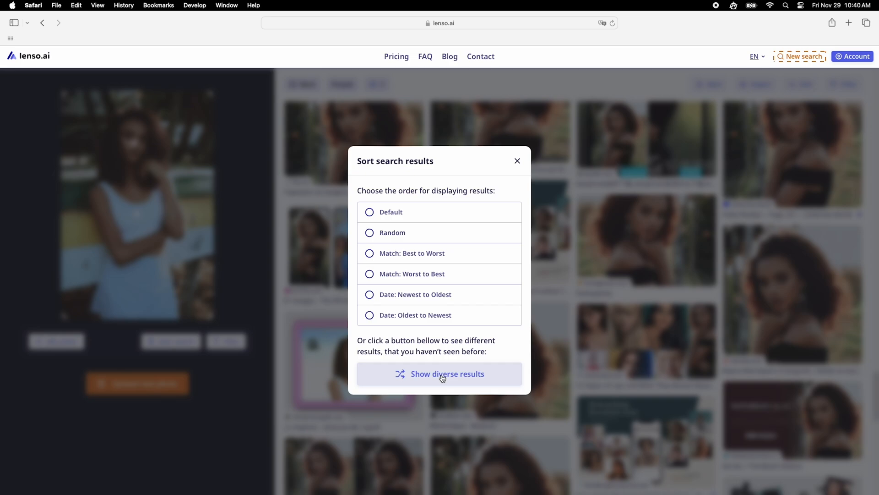
click(439, 374)
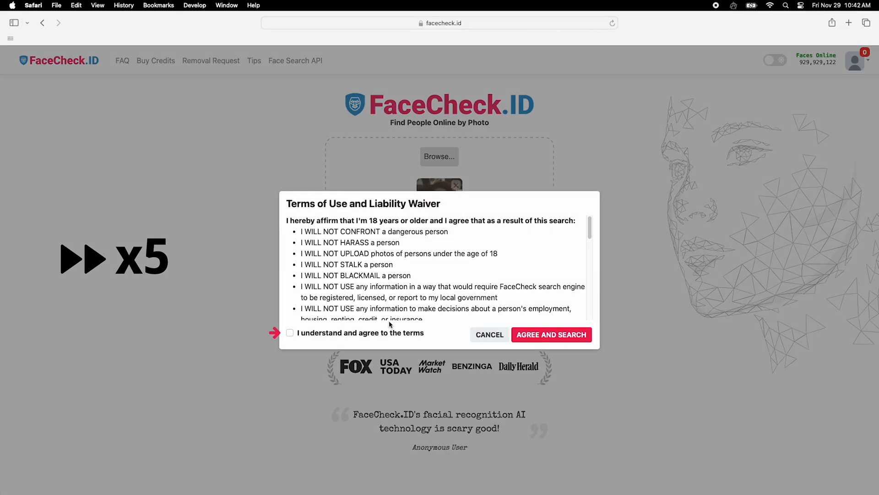
- Agree to FaceCheck.ID's terms of use and scroll through the scored face matches
click(551, 335)
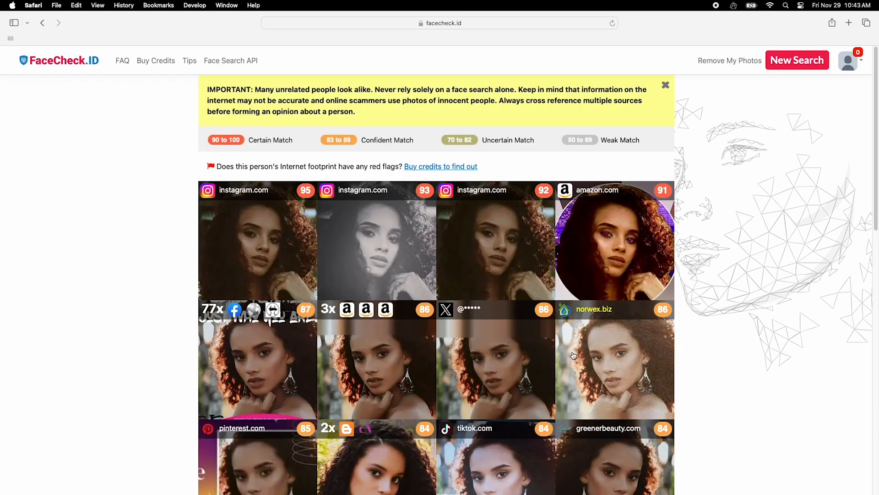
scroll(down, 3)
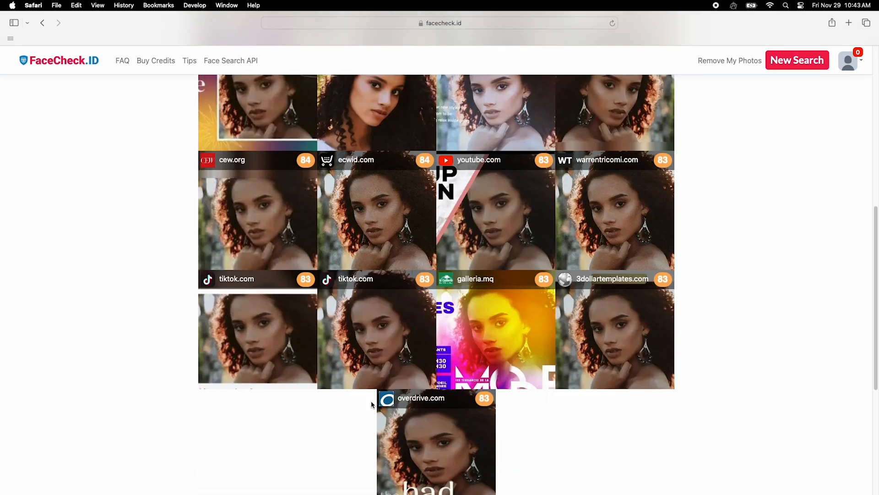
scroll(down, 3)
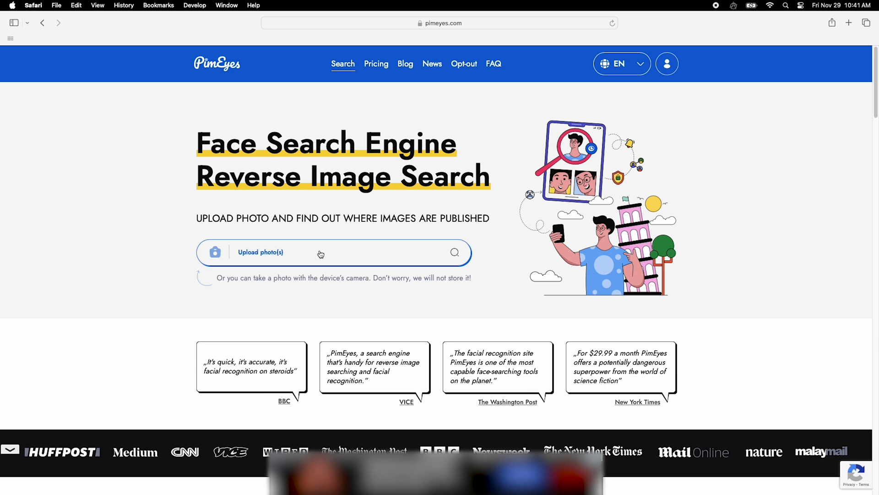
- Upload the portrait to PimEyes, start the search, and scroll the ~239 pixelated matches
click(260, 252)
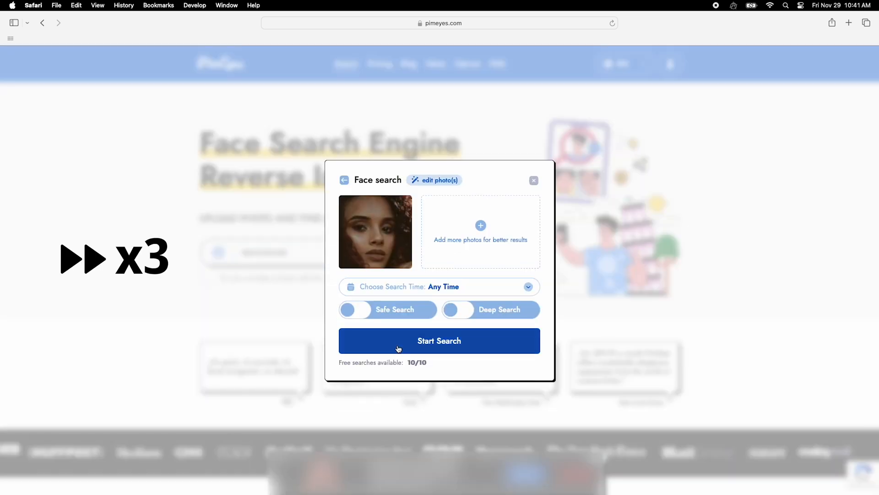
click(440, 341)
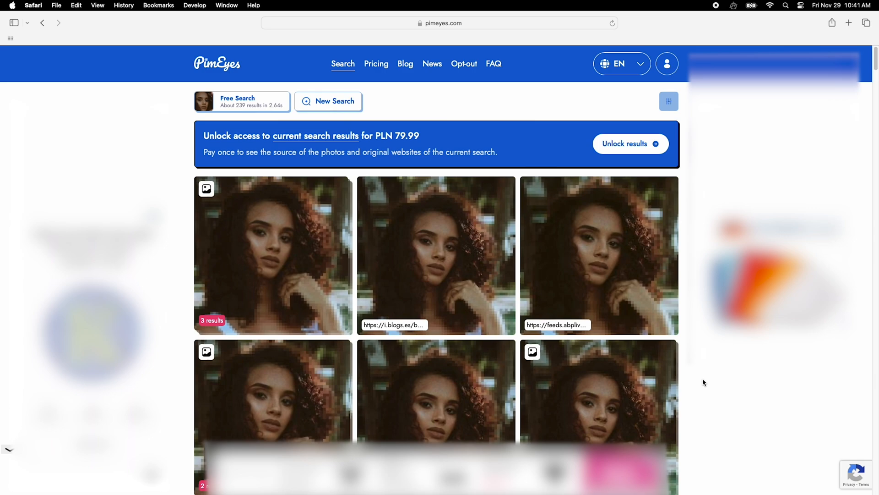
scroll(down, 3)
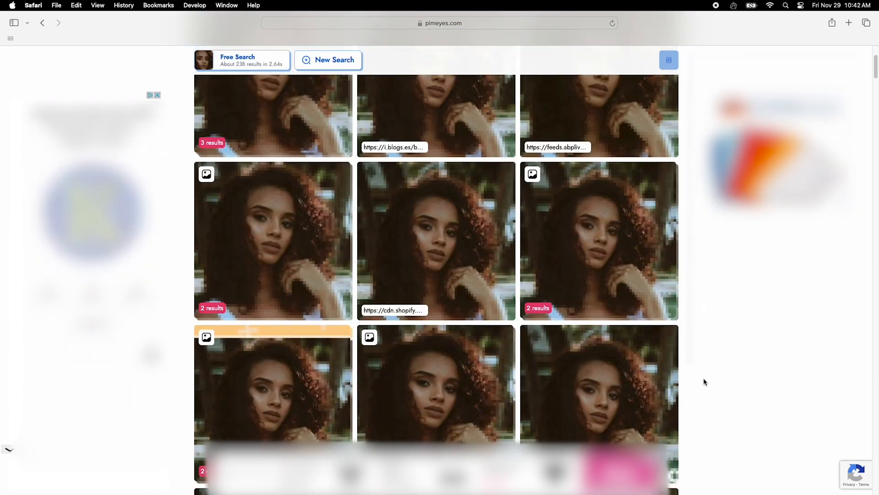
scroll(down, 3)
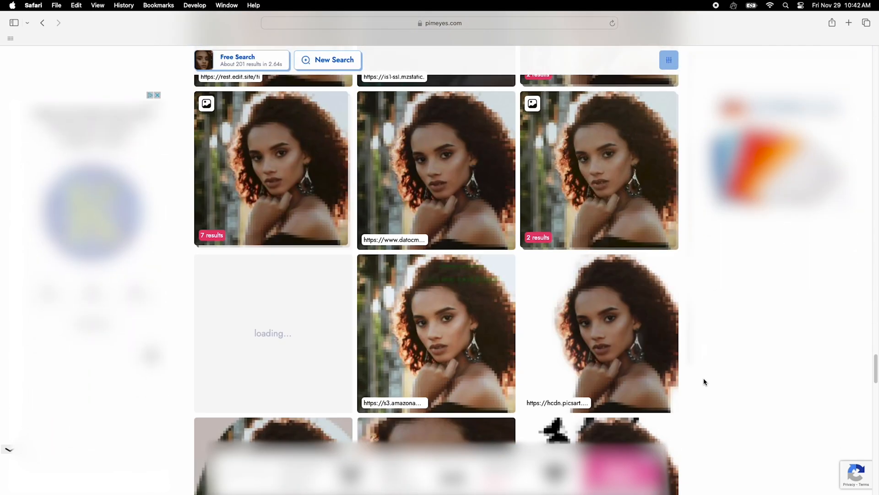
scroll(down, 3)
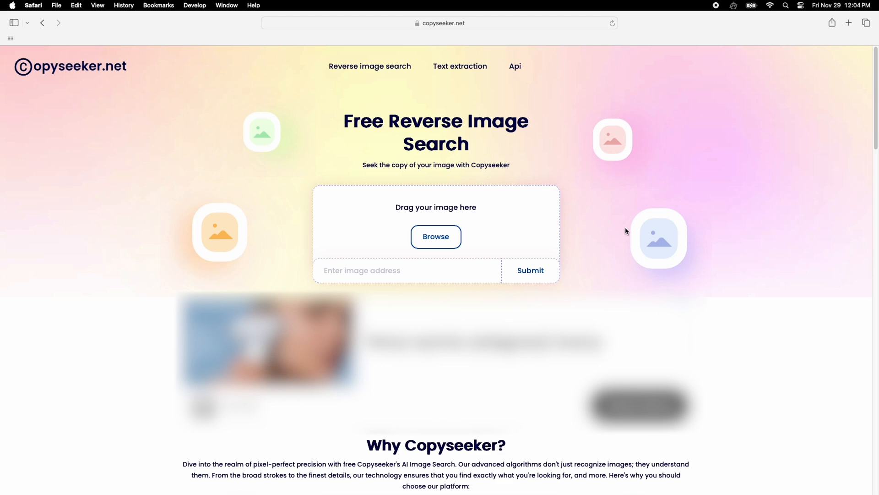
- Upload the red-eyed tree frog image and scroll through the 170 matching sites
click(530, 271)
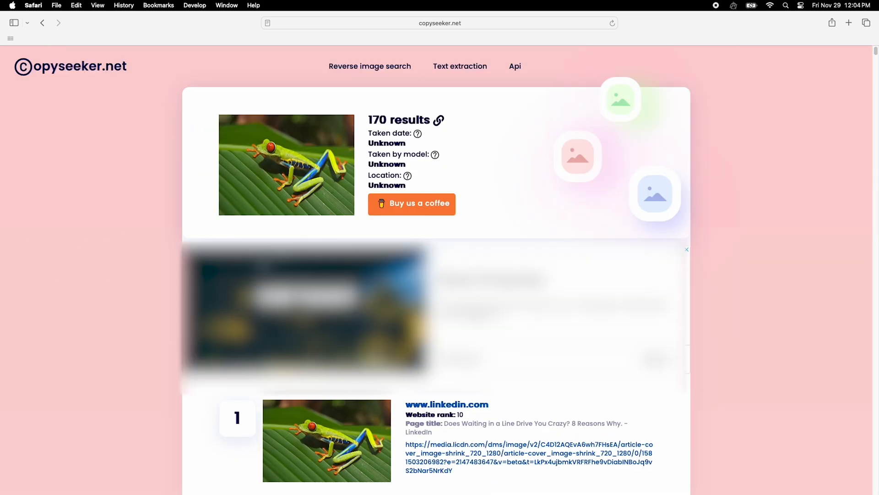
scroll(down, 3)
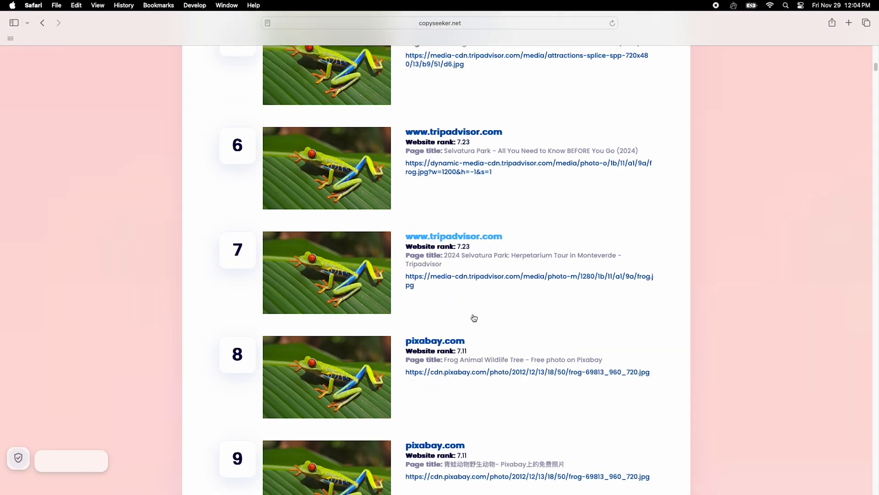
scroll(down, 3)
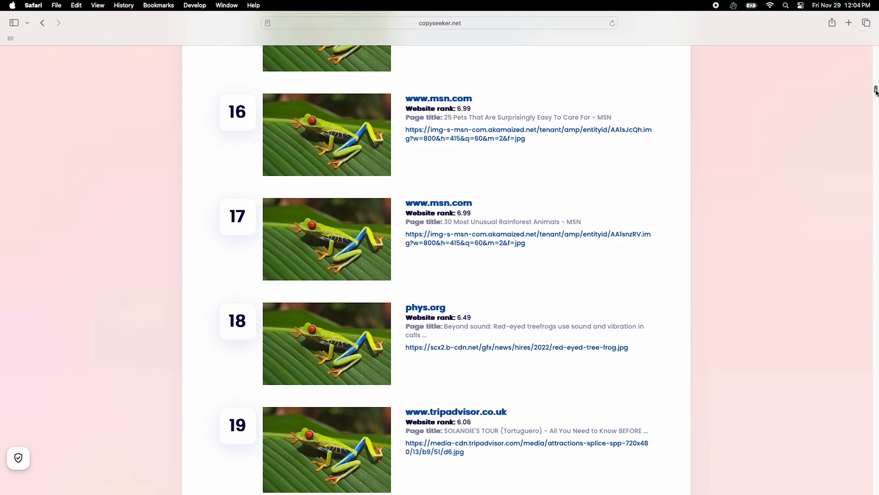
scroll(down, 3)
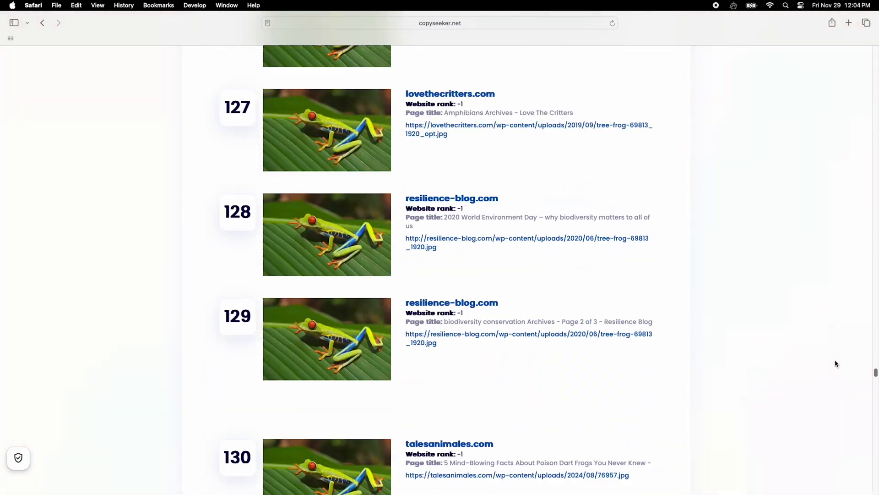
scroll(down, 3)
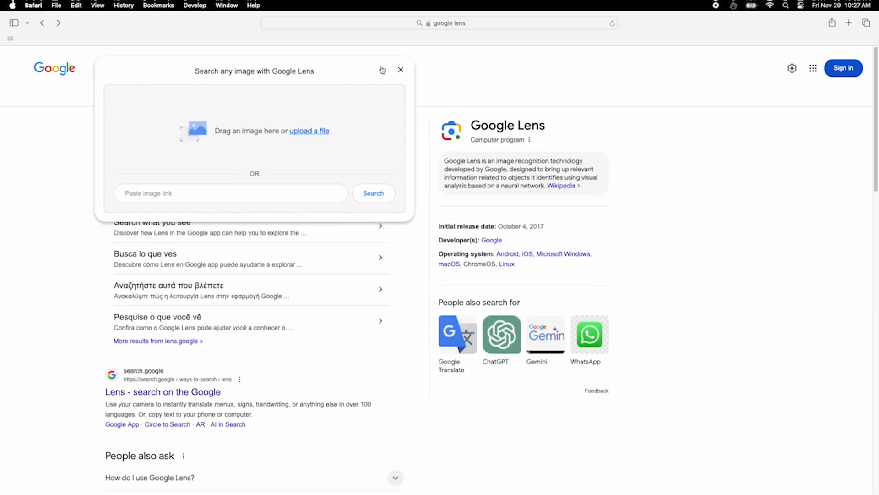
- Upload the frog photo via Google's camera icon and scroll the exact matches
click(309, 130)
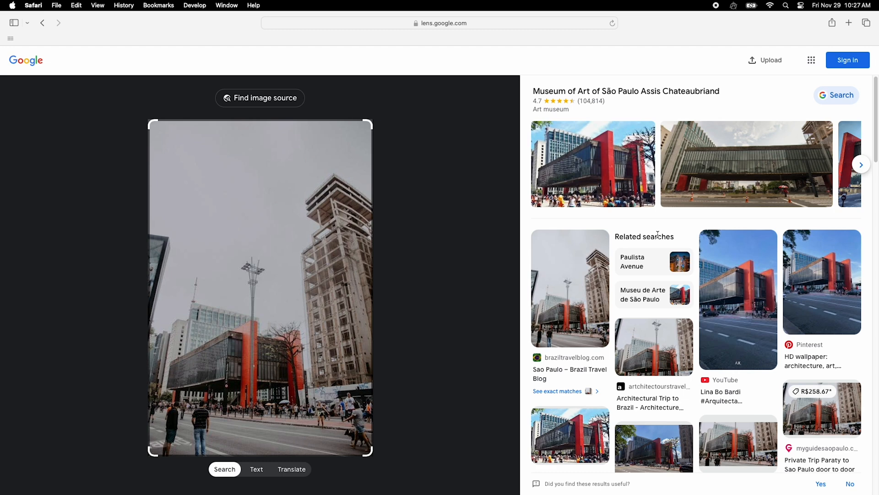
click(557, 391)
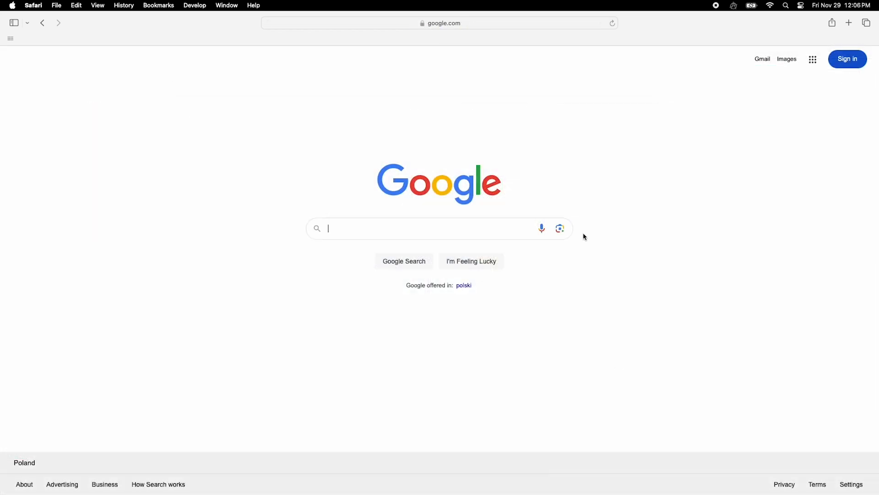
click(559, 227)
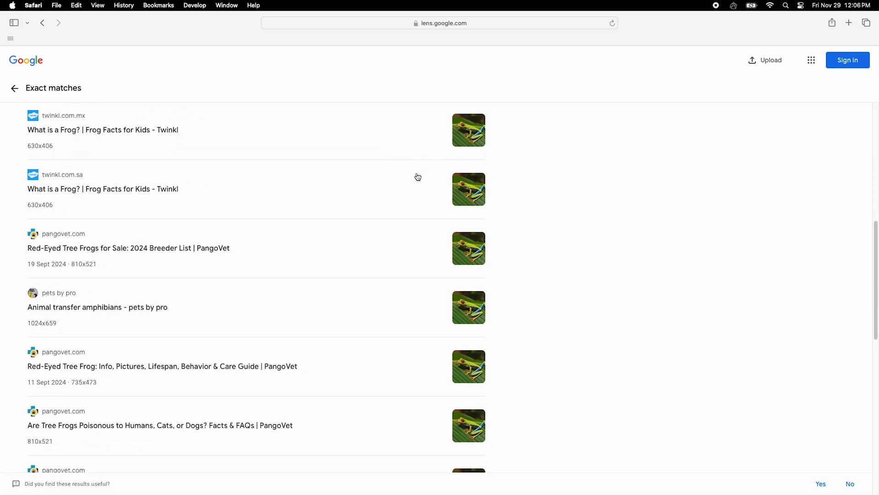
scroll(down, 3)
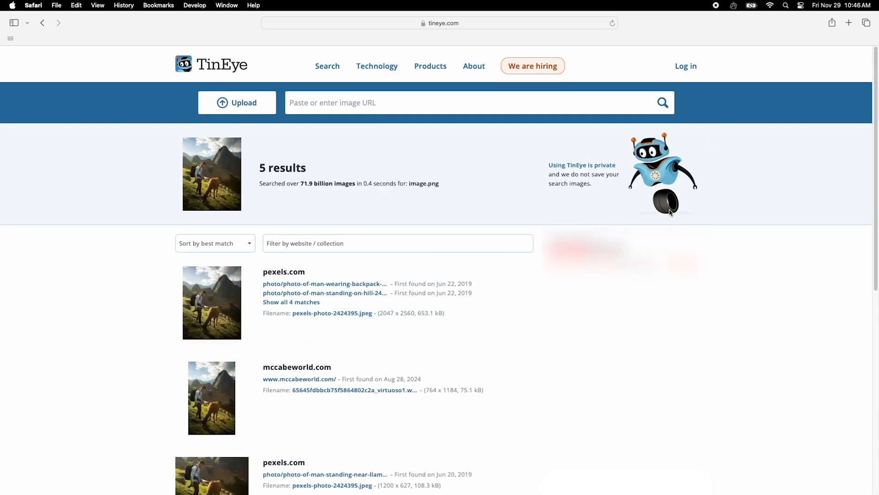
- Scroll the boat photo's 526 results and keep only the 30 found in stock
scroll(down, 3)
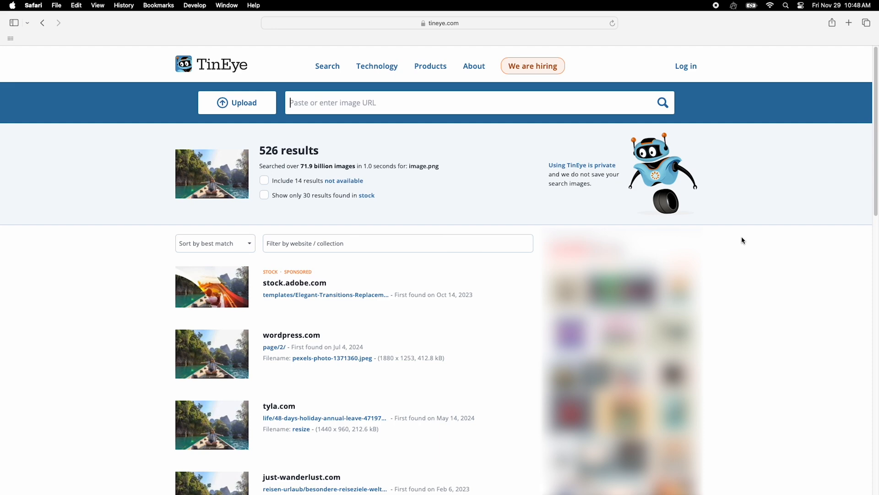
scroll(down, 3)
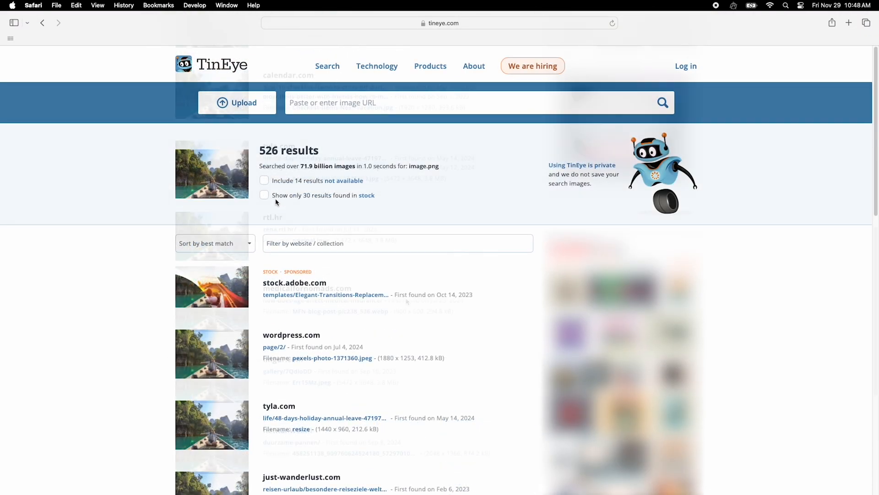
click(264, 195)
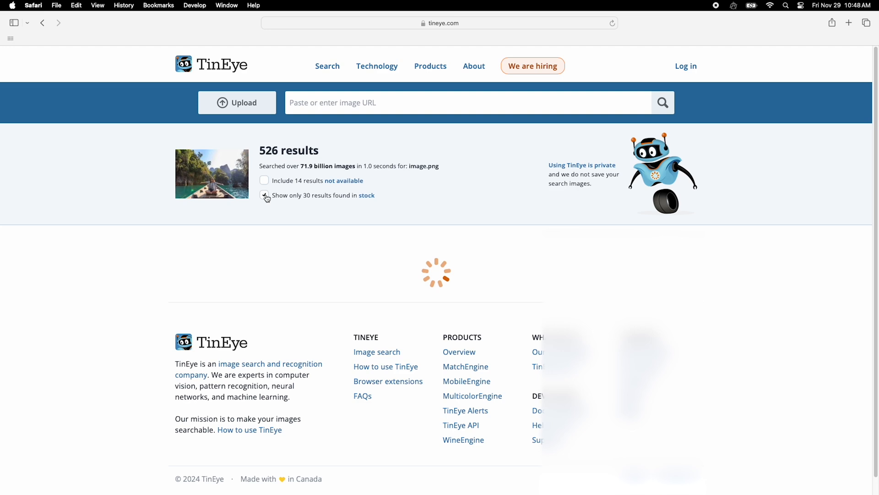